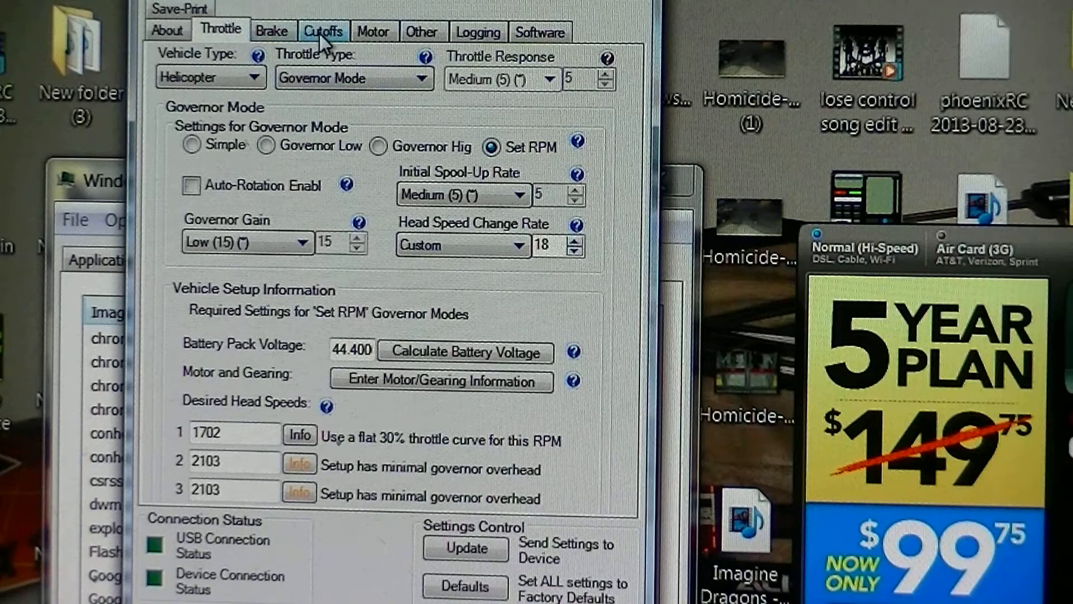
Step: Show the Cutoffs settings: custom 26.0 V cutoff, RPM reduction, 180A current limiting, soft cutoff
{"action": "left_click", "coordinate": [323, 30]}
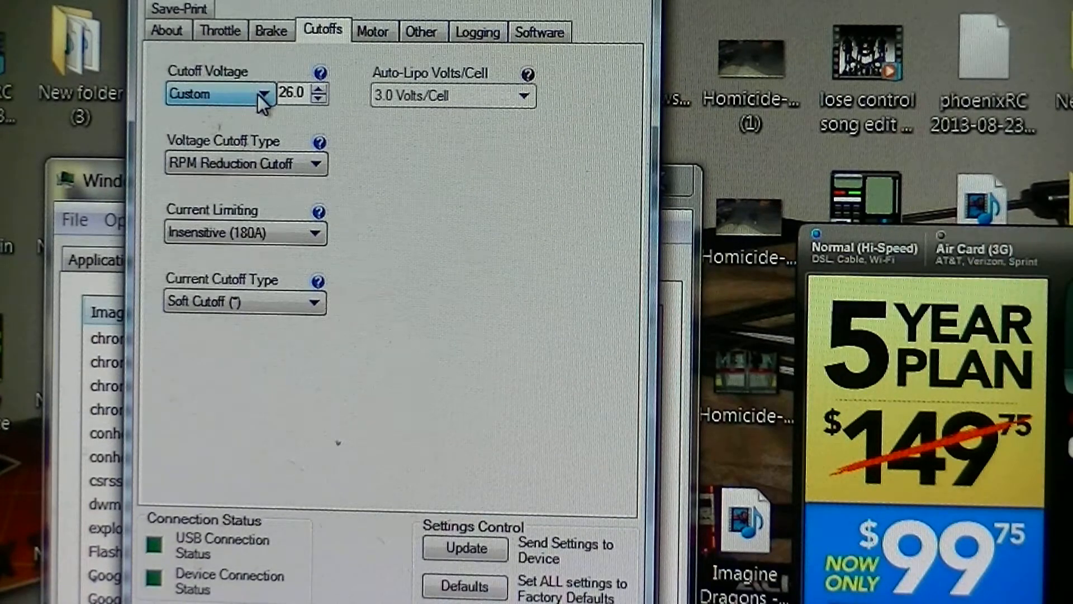
{"action": "mouse_move", "coordinate": [320, 134]}
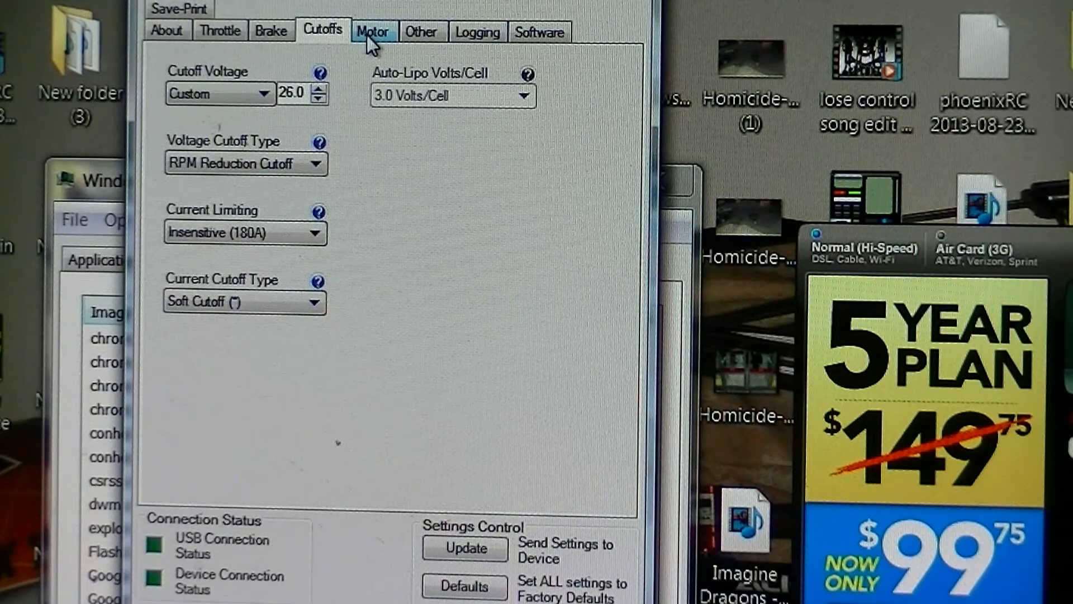
Step: Step through Motor and Other to the Logging settings: voltage, current, temperature, RPM at 1 sample/s
{"action": "left_click", "coordinate": [373, 30]}
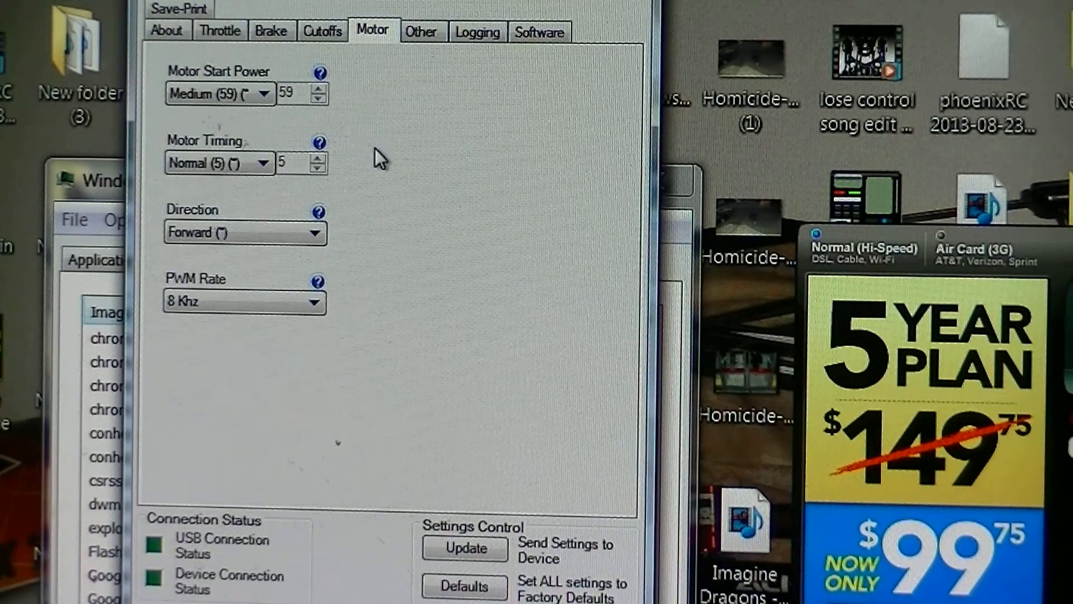
{"action": "left_click", "coordinate": [422, 30]}
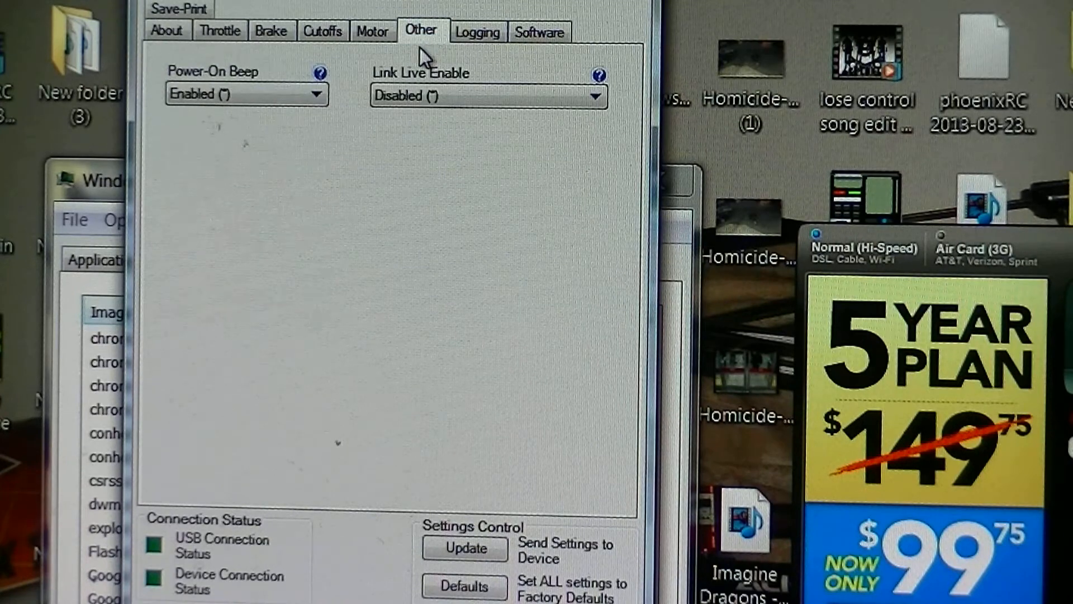
{"action": "left_click", "coordinate": [479, 31]}
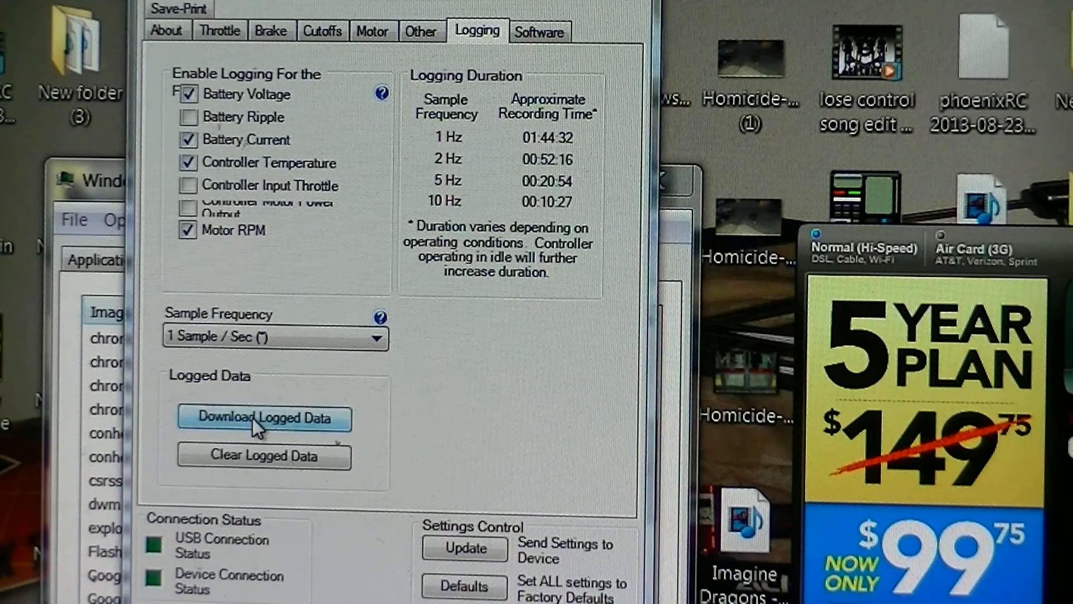
Step: Download the logged flight data from the ESC and dismiss the finished progress window
{"action": "left_click", "coordinate": [264, 418]}
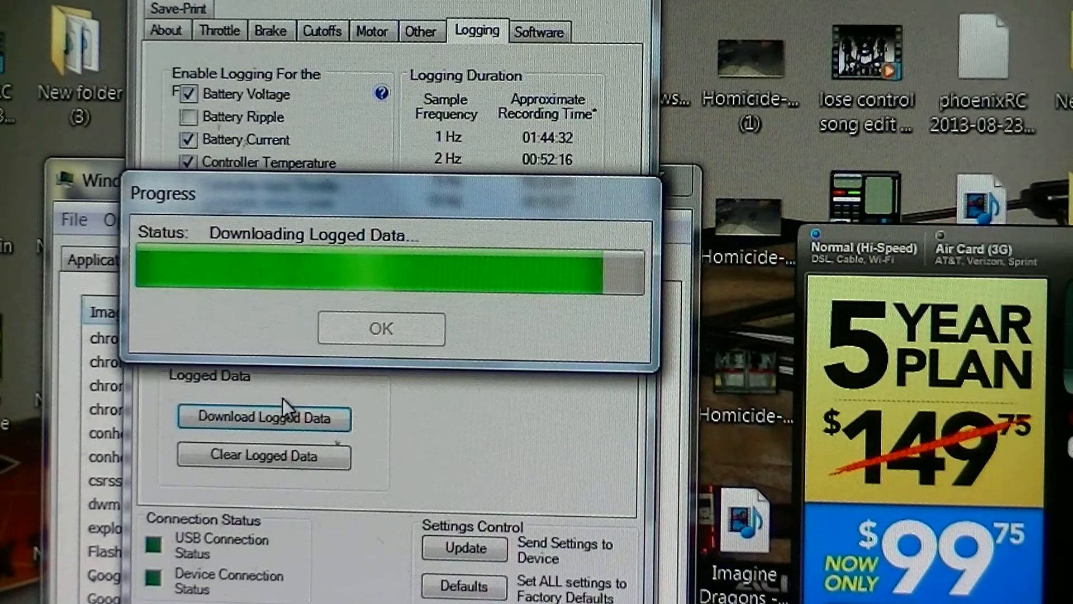
{"action": "left_click", "coordinate": [380, 328]}
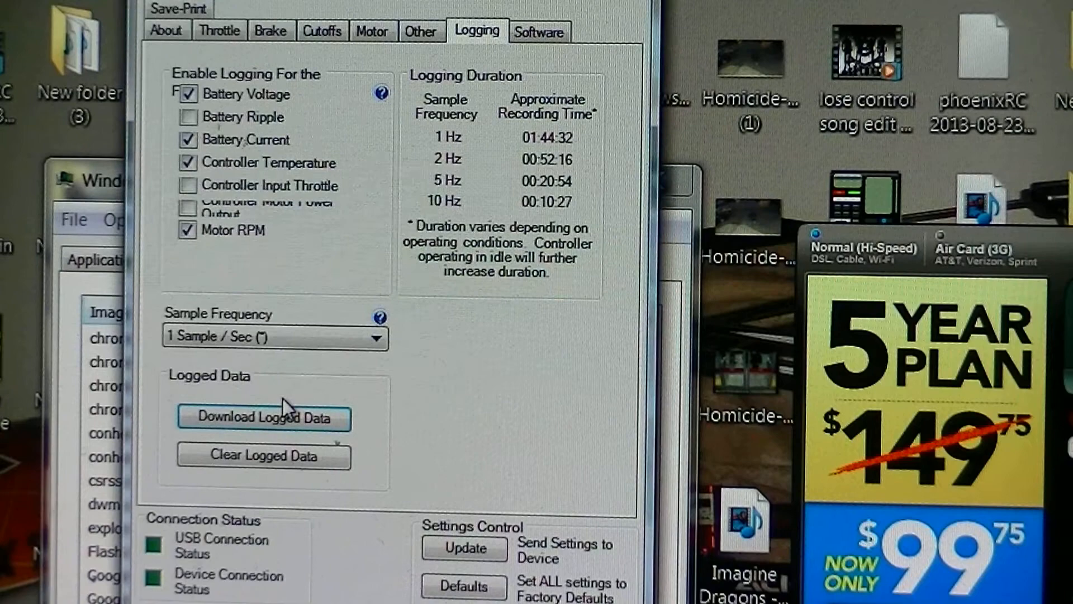
Step: Show the downloaded log in Castle Data Log as a graph of voltage, current, watts, temperature, RPM and amp-hours
{"action": "left_click", "coordinate": [264, 418]}
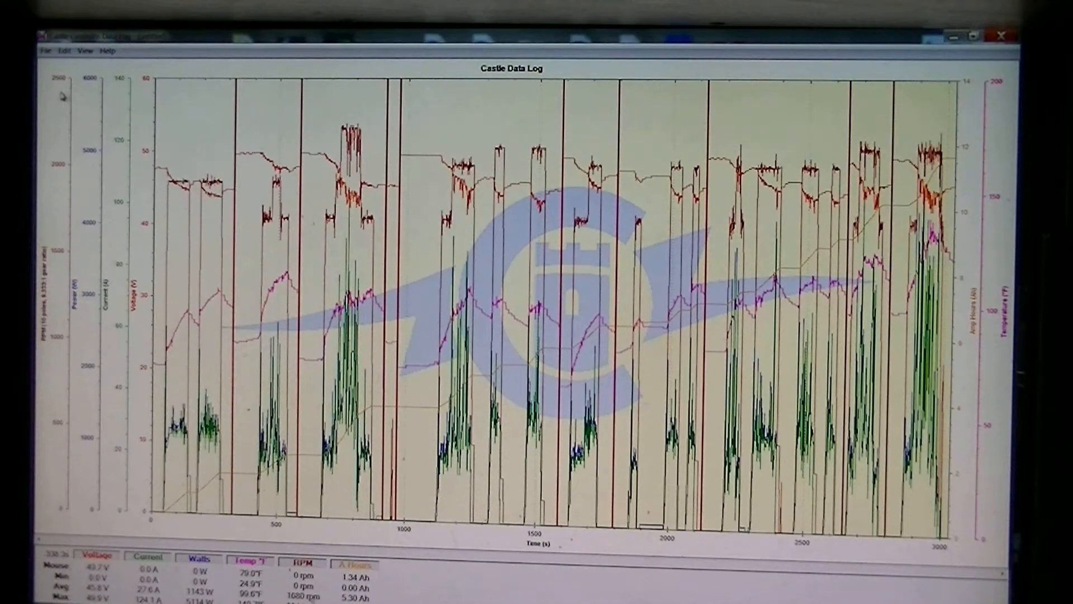
{"action": "left_click", "coordinate": [46, 52]}
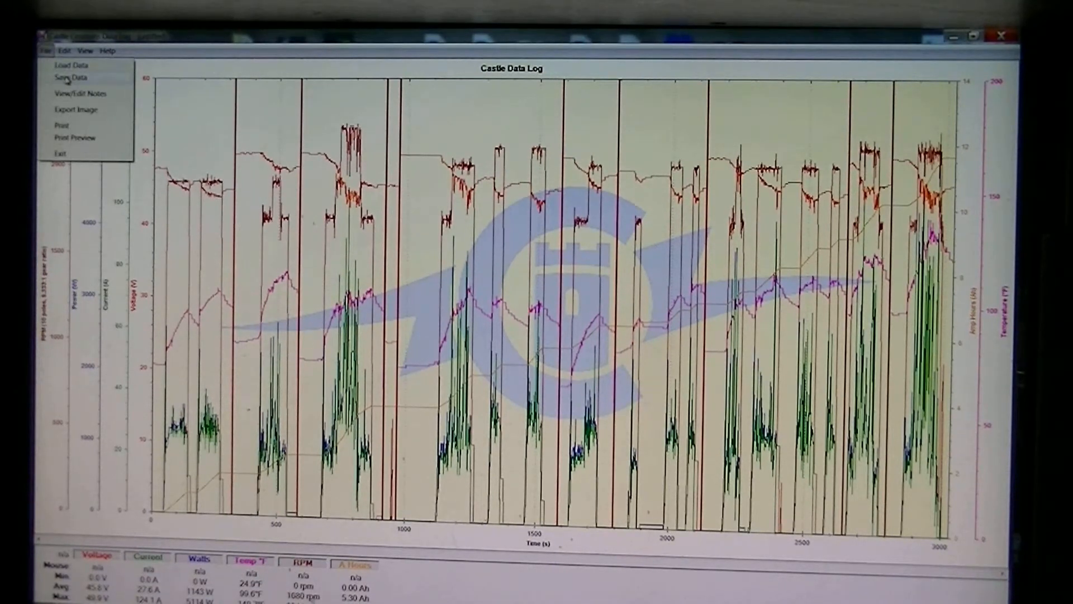
{"action": "left_click", "coordinate": [84, 94]}
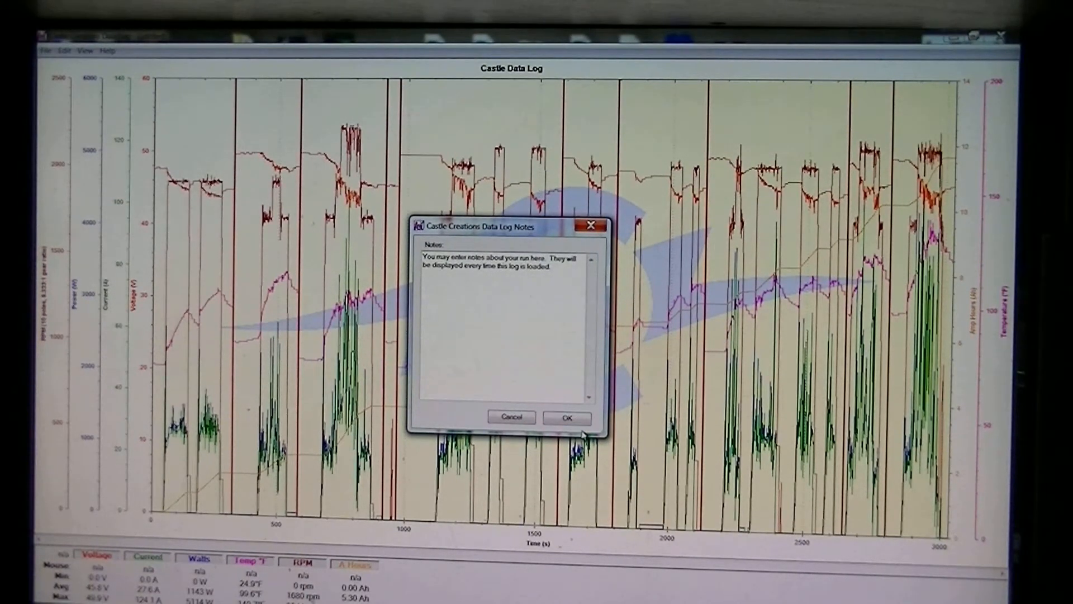
{"action": "left_click", "coordinate": [567, 418]}
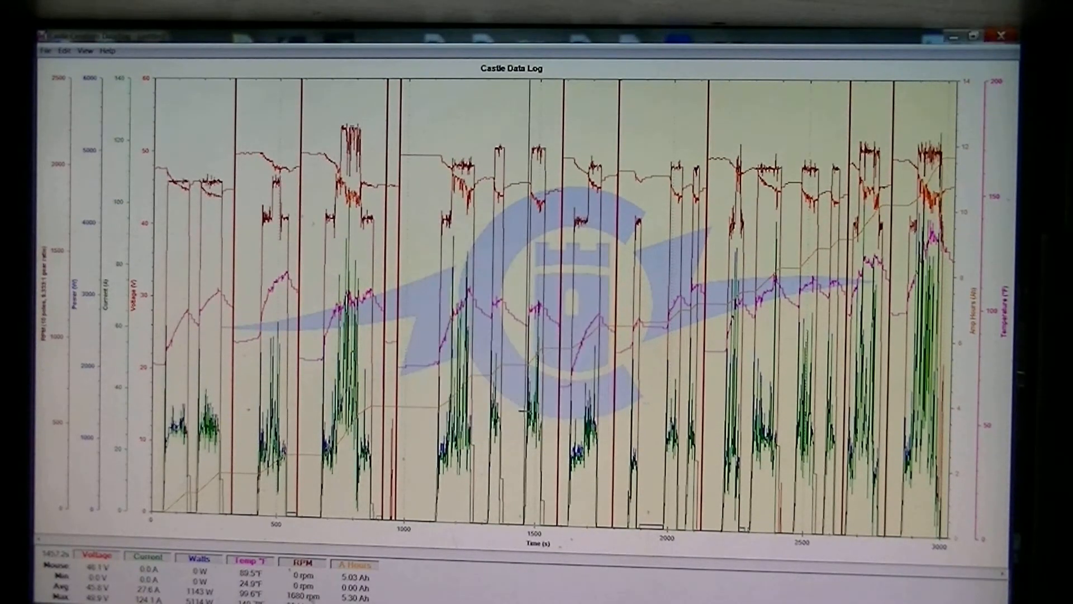